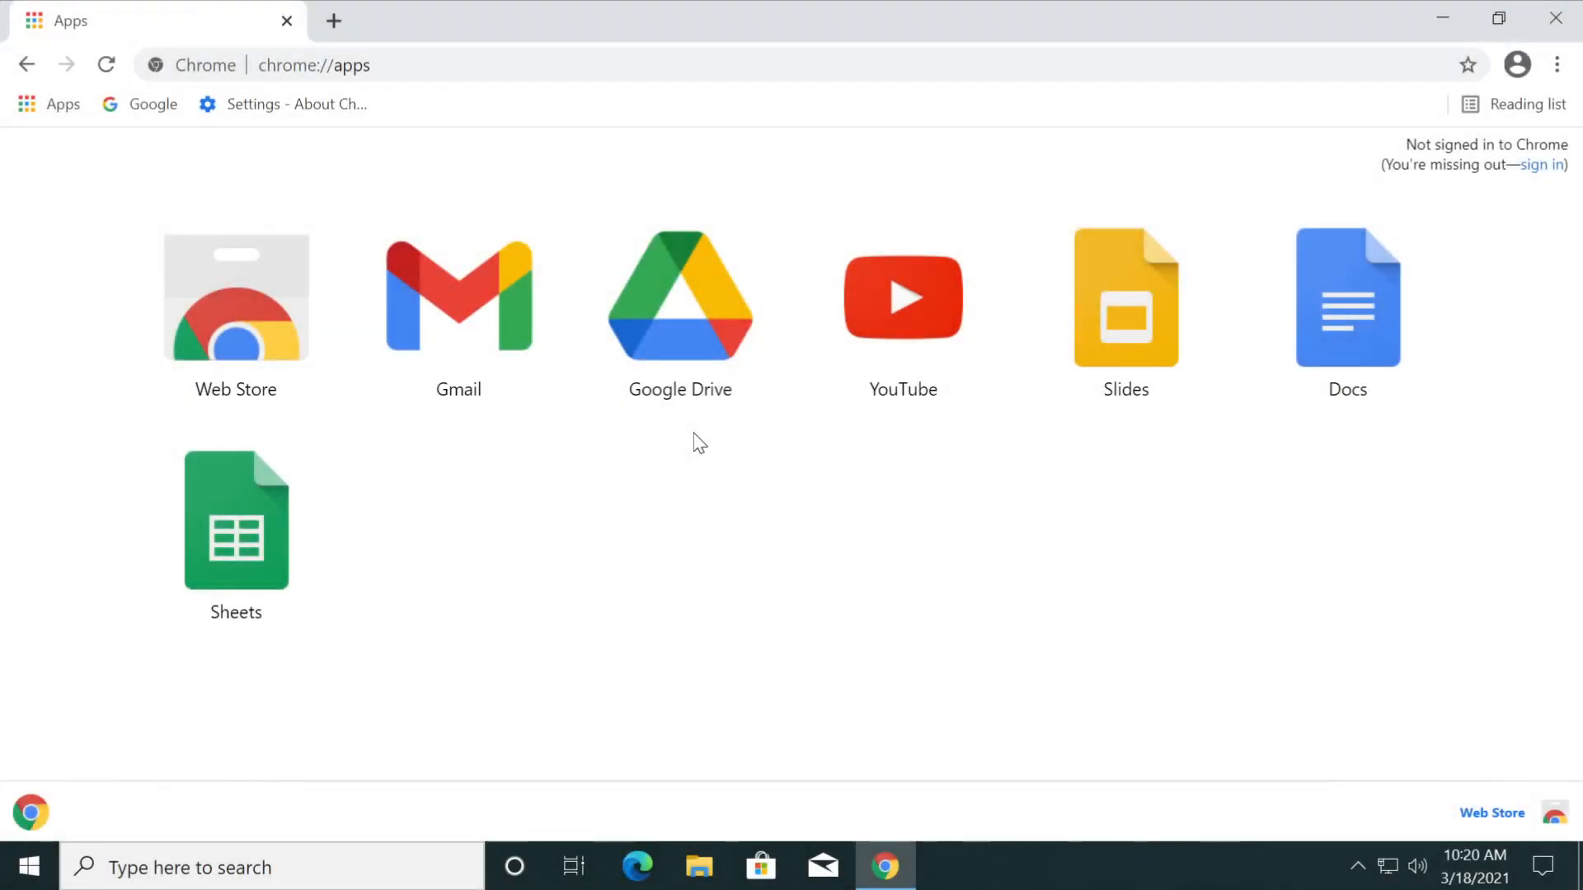
pyautogui.moveTo(1517, 104)
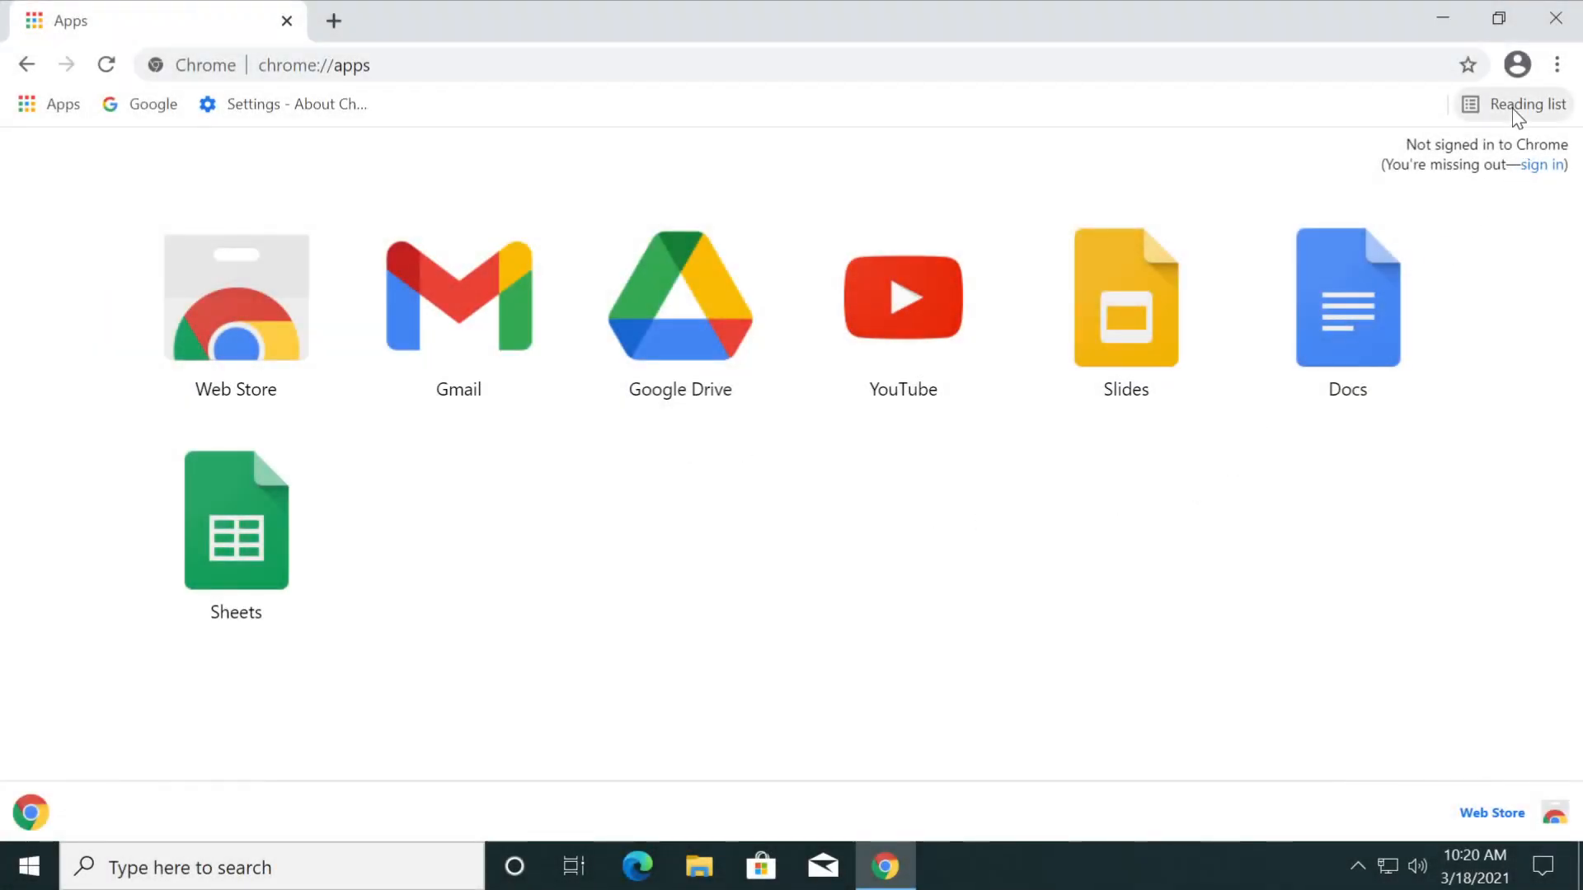
pyautogui.moveTo(1523, 104)
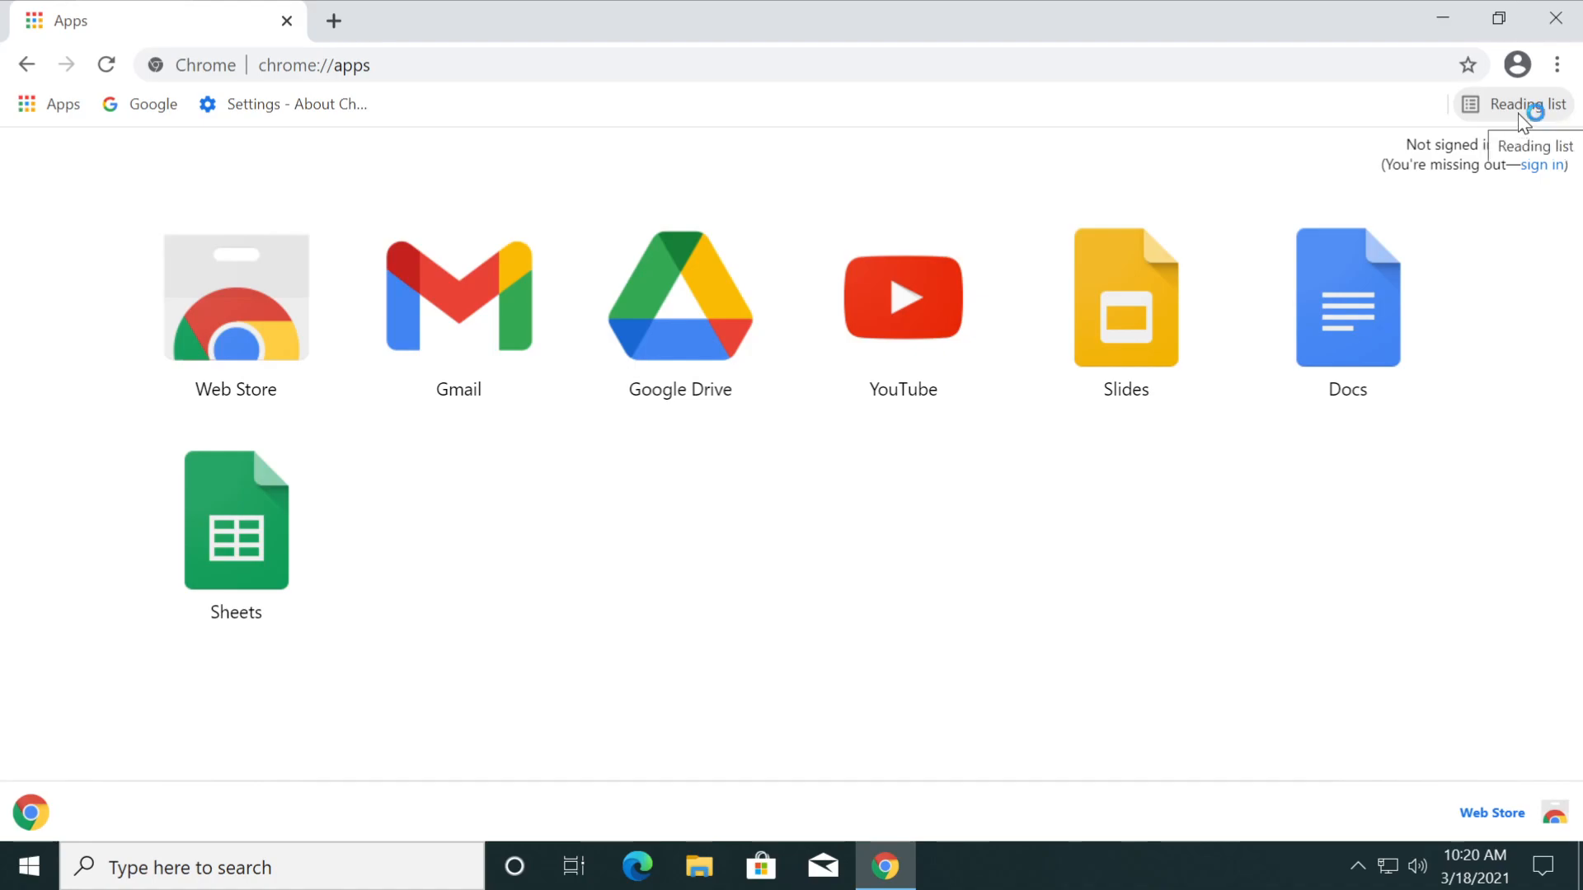
pyautogui.moveTo(1287, 166)
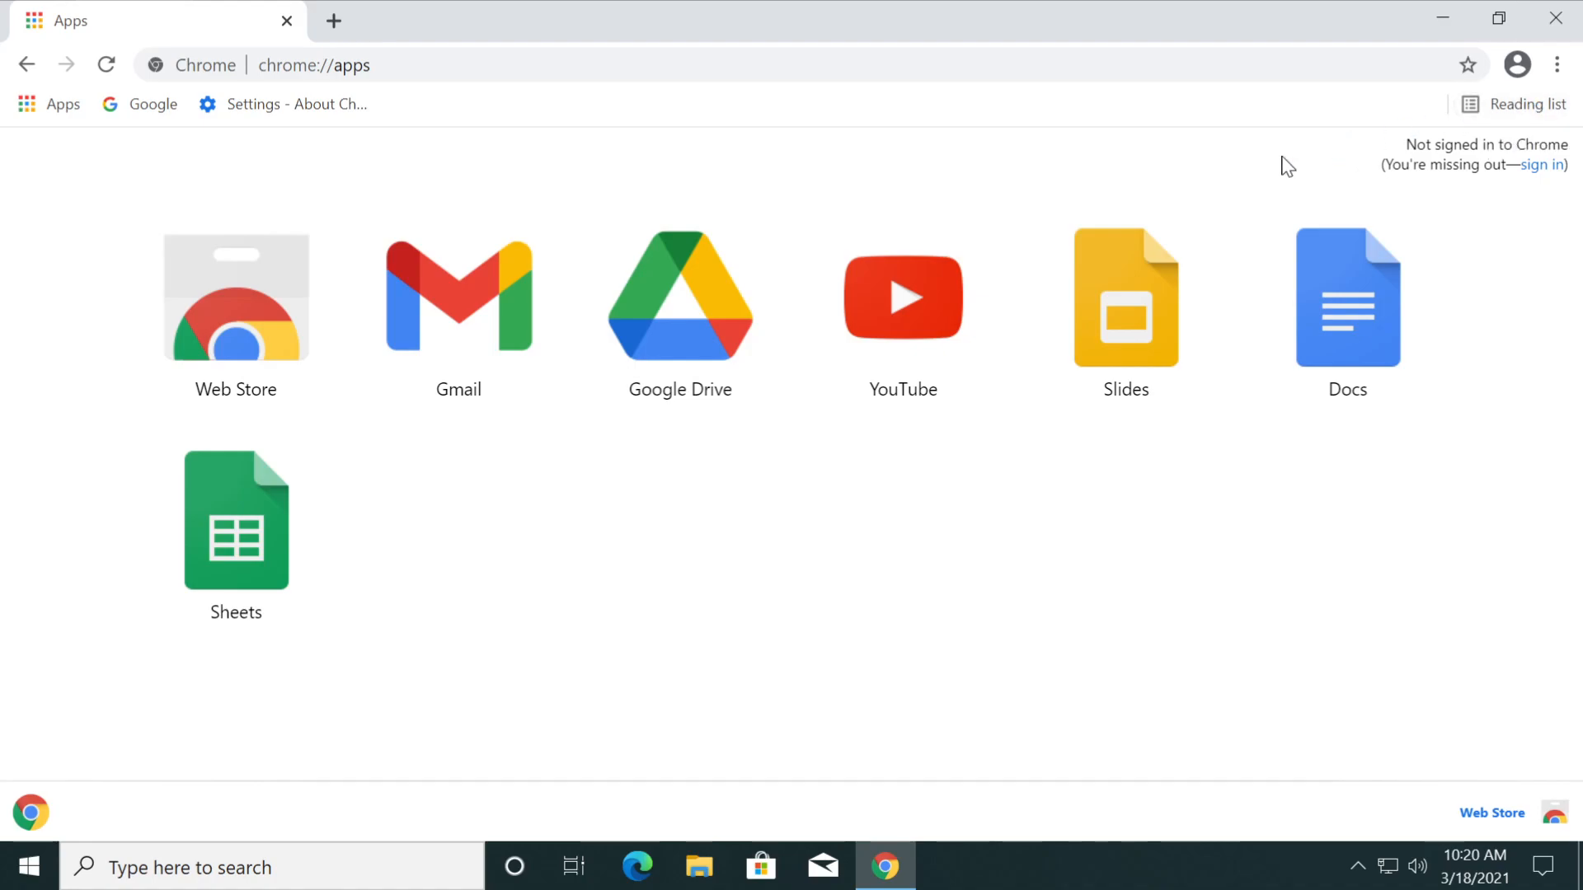
pyautogui.moveTo(1295, 189)
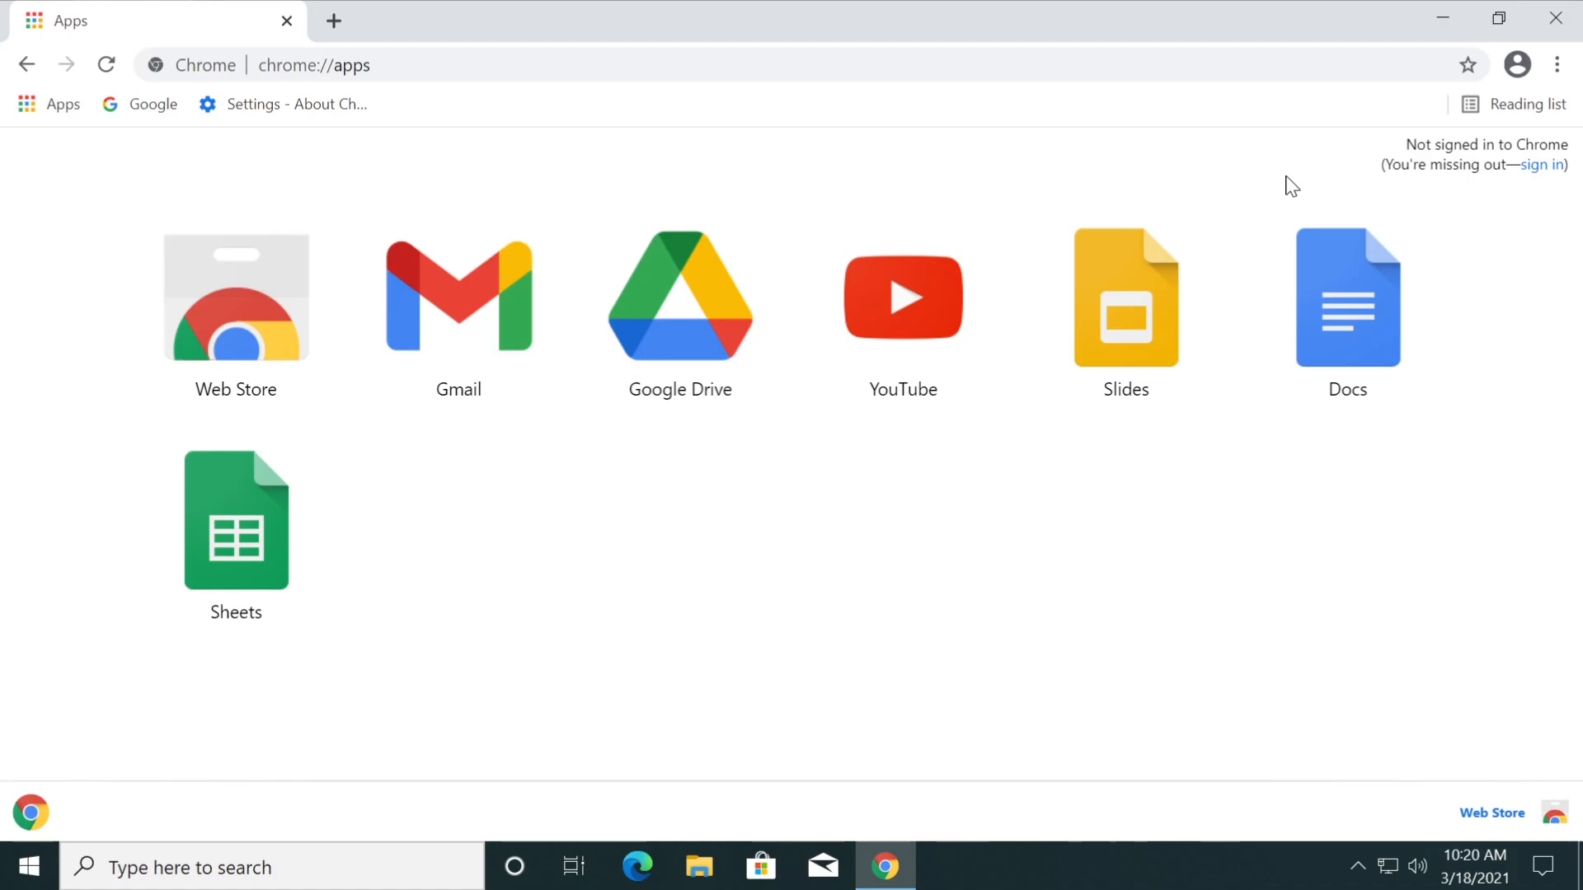
pyautogui.moveTo(1348, 197)
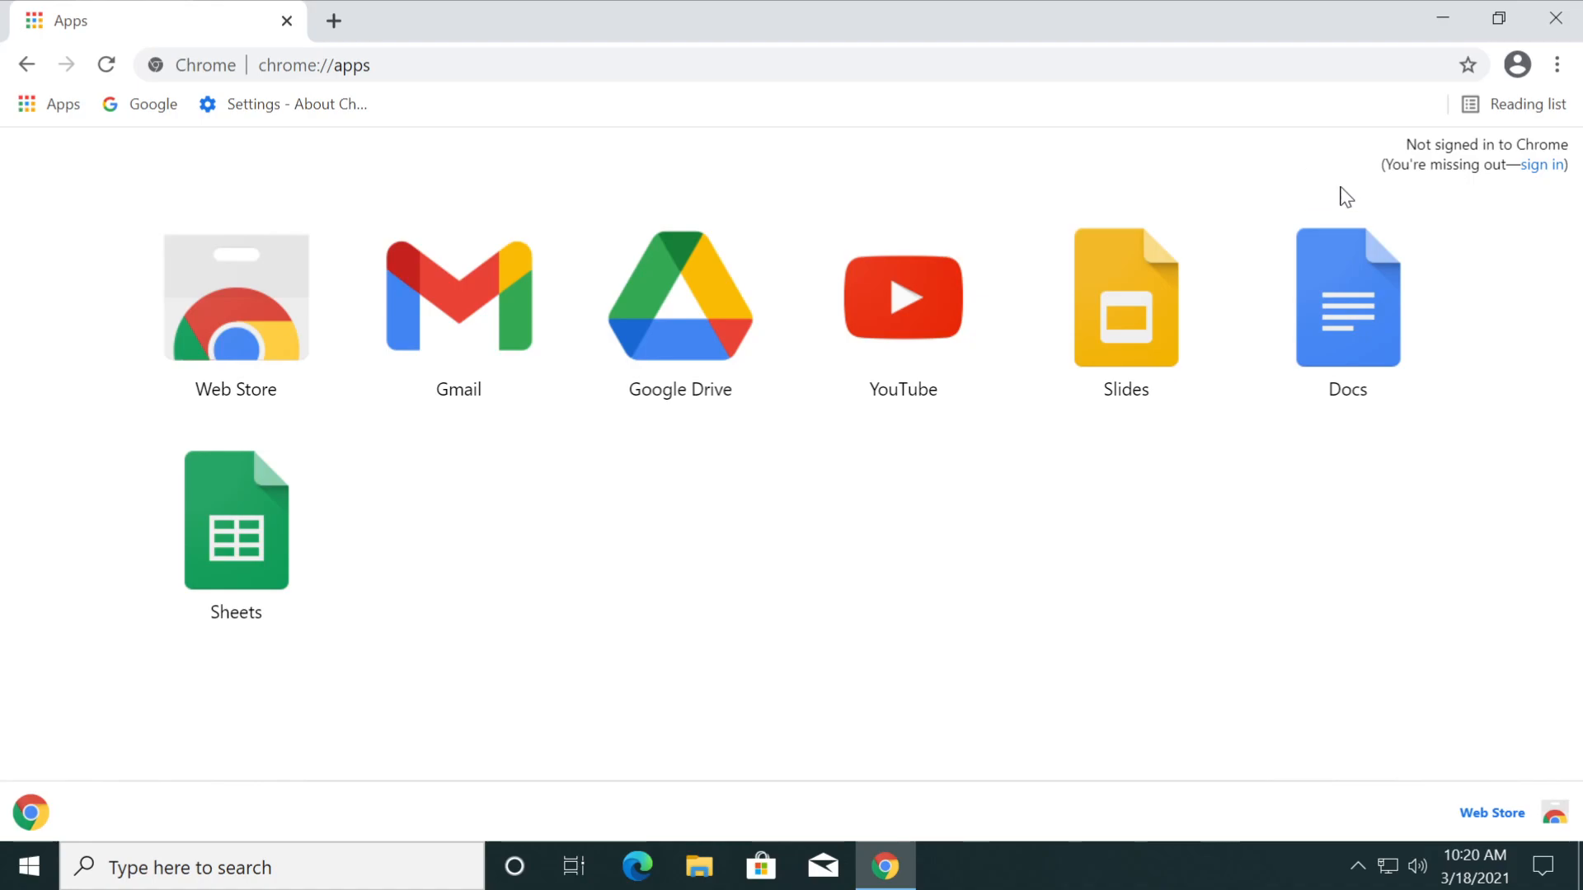
# - Open chrome://flags and search 'reading' to show the enabled Reading List flag
pyautogui.rightClick(151, 20)
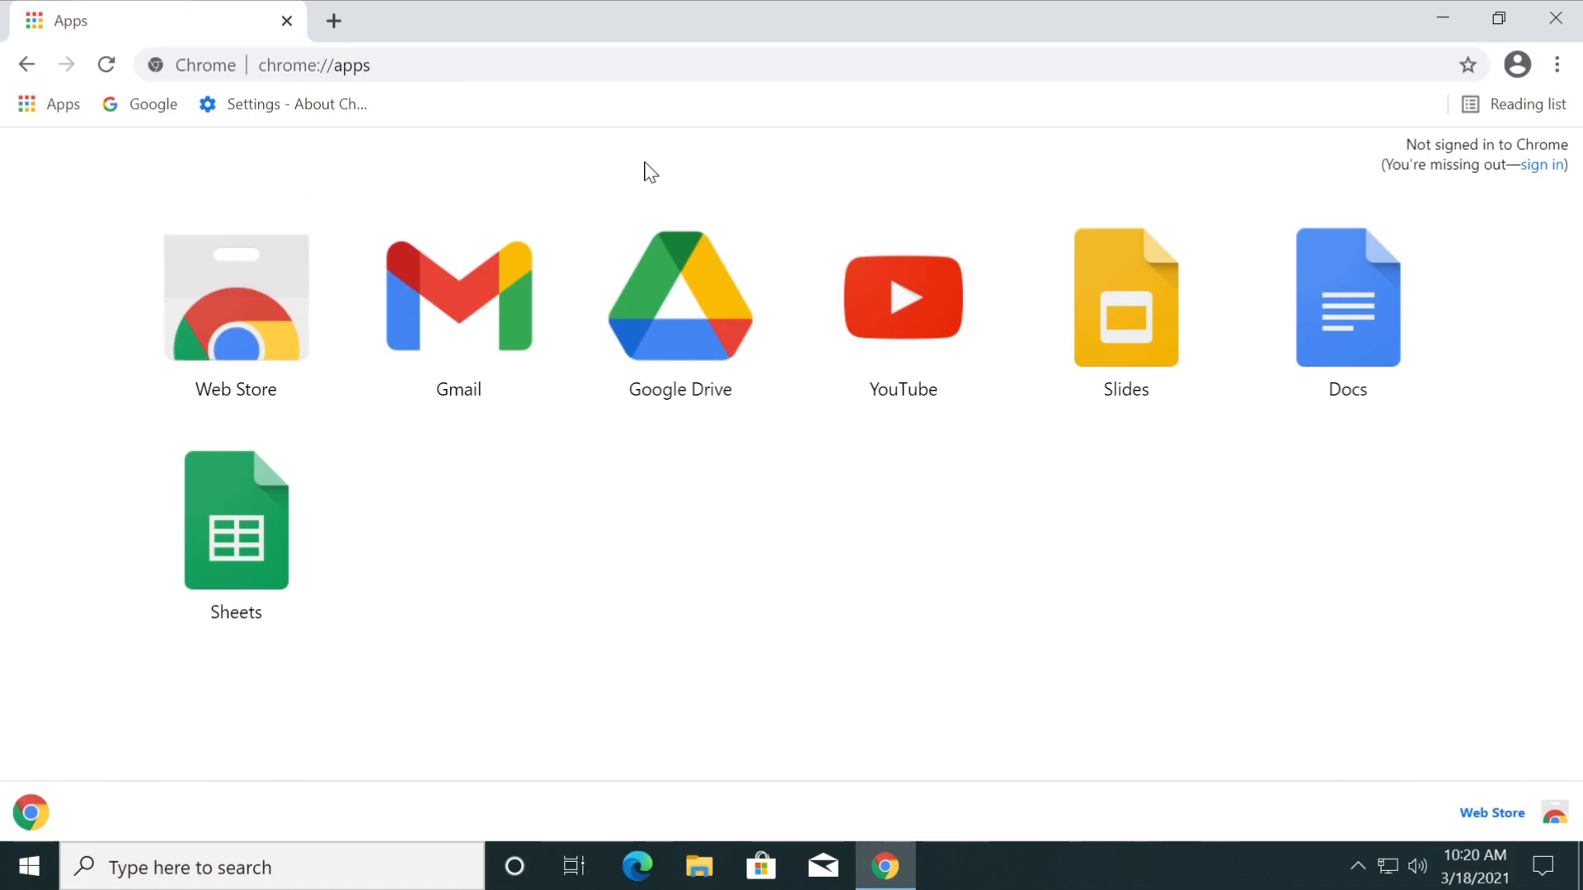
pyautogui.moveTo(1492, 136)
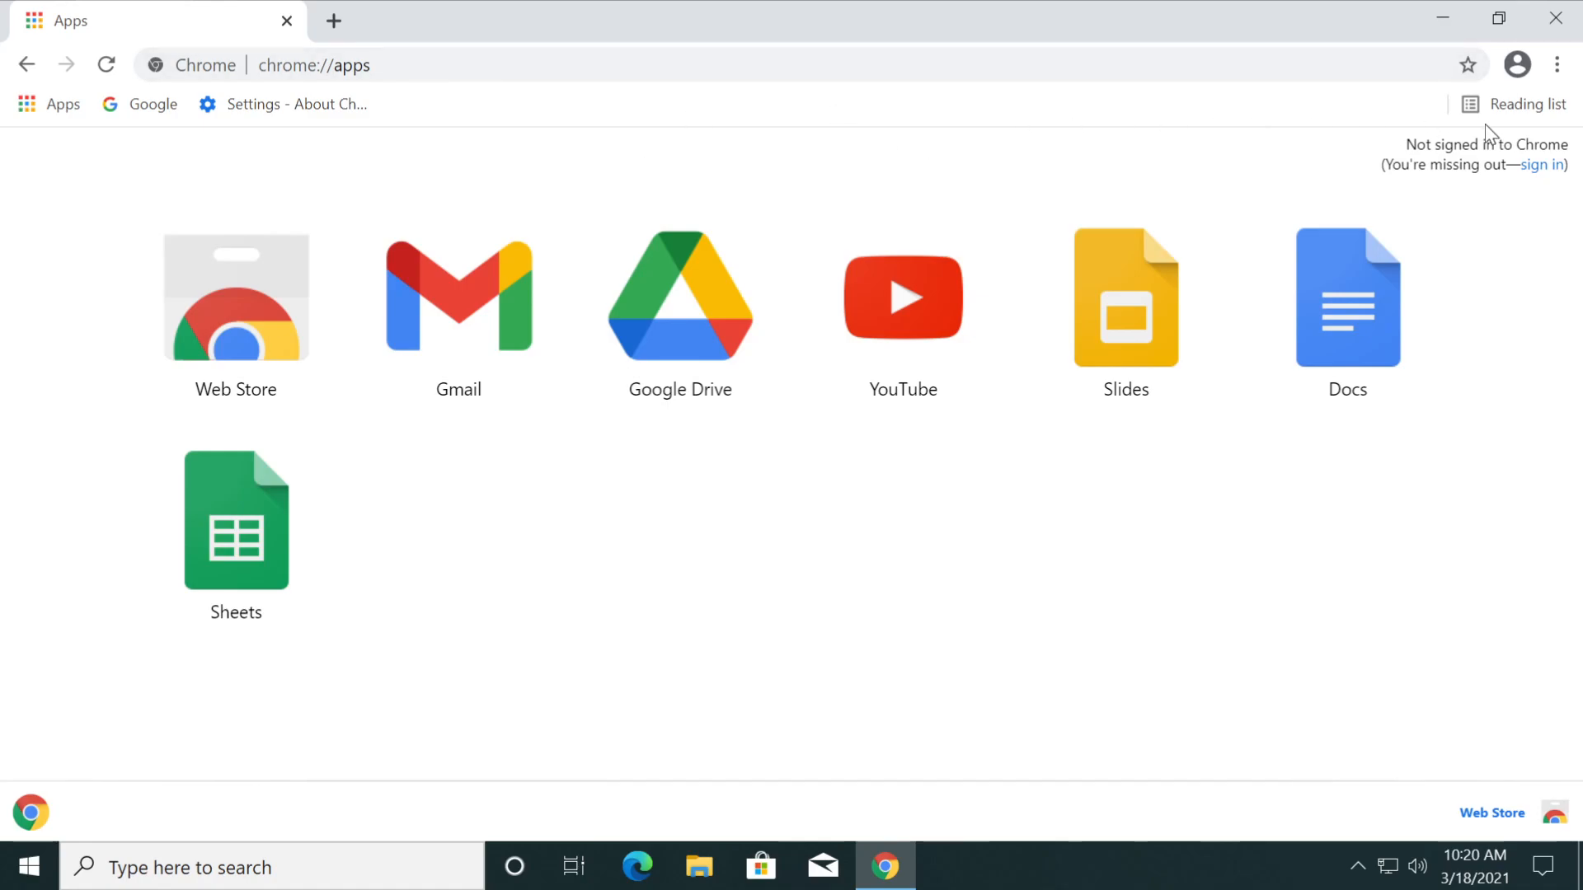
pyautogui.click(1524, 103)
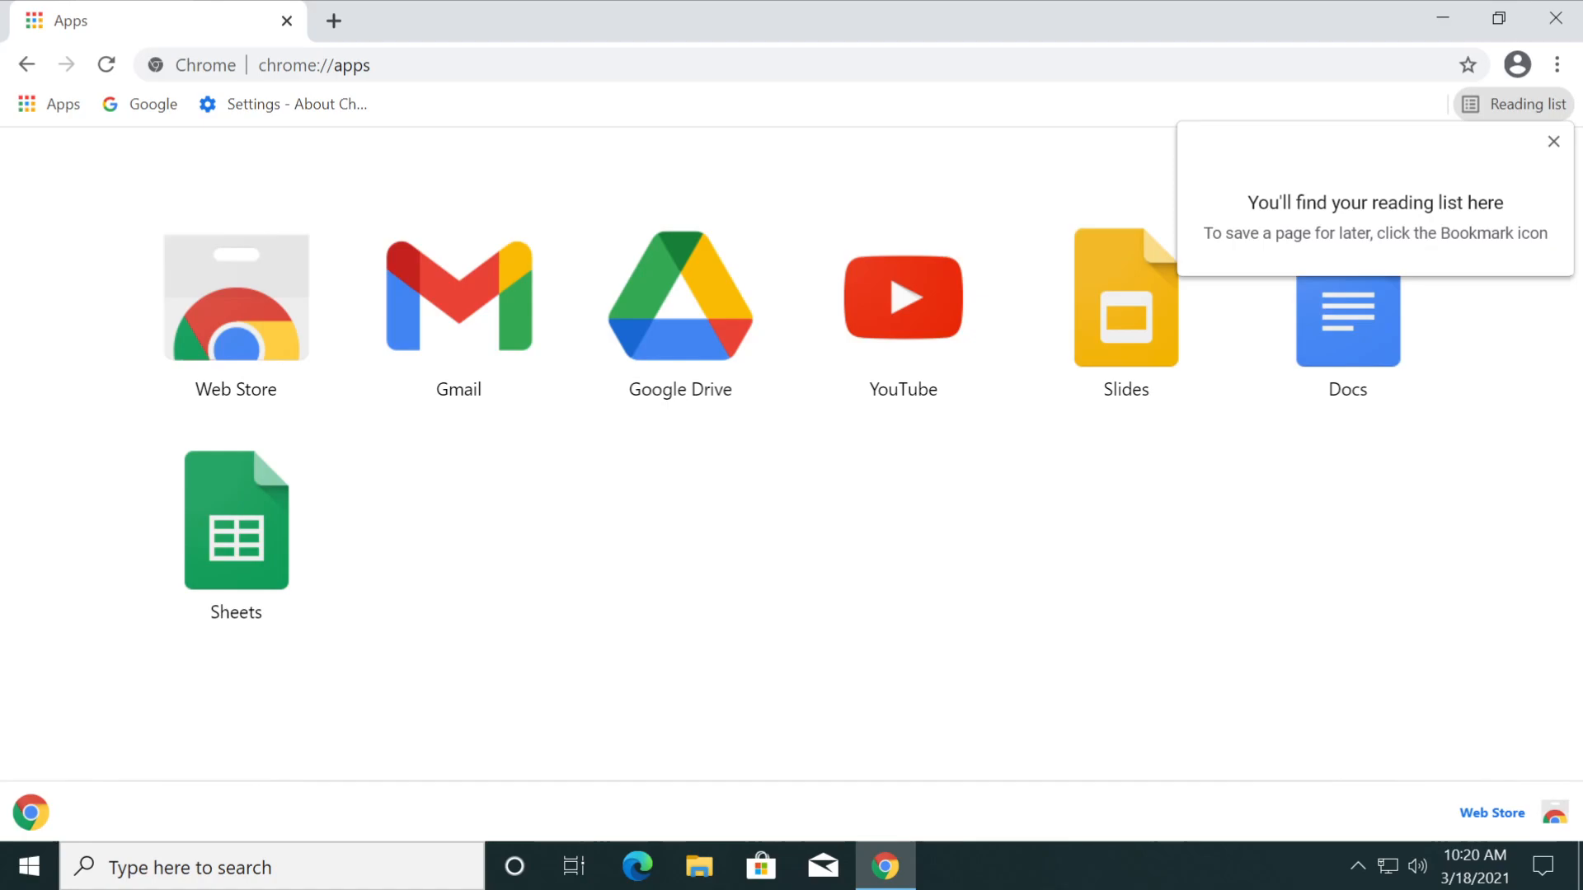
pyautogui.moveTo(1520, 119)
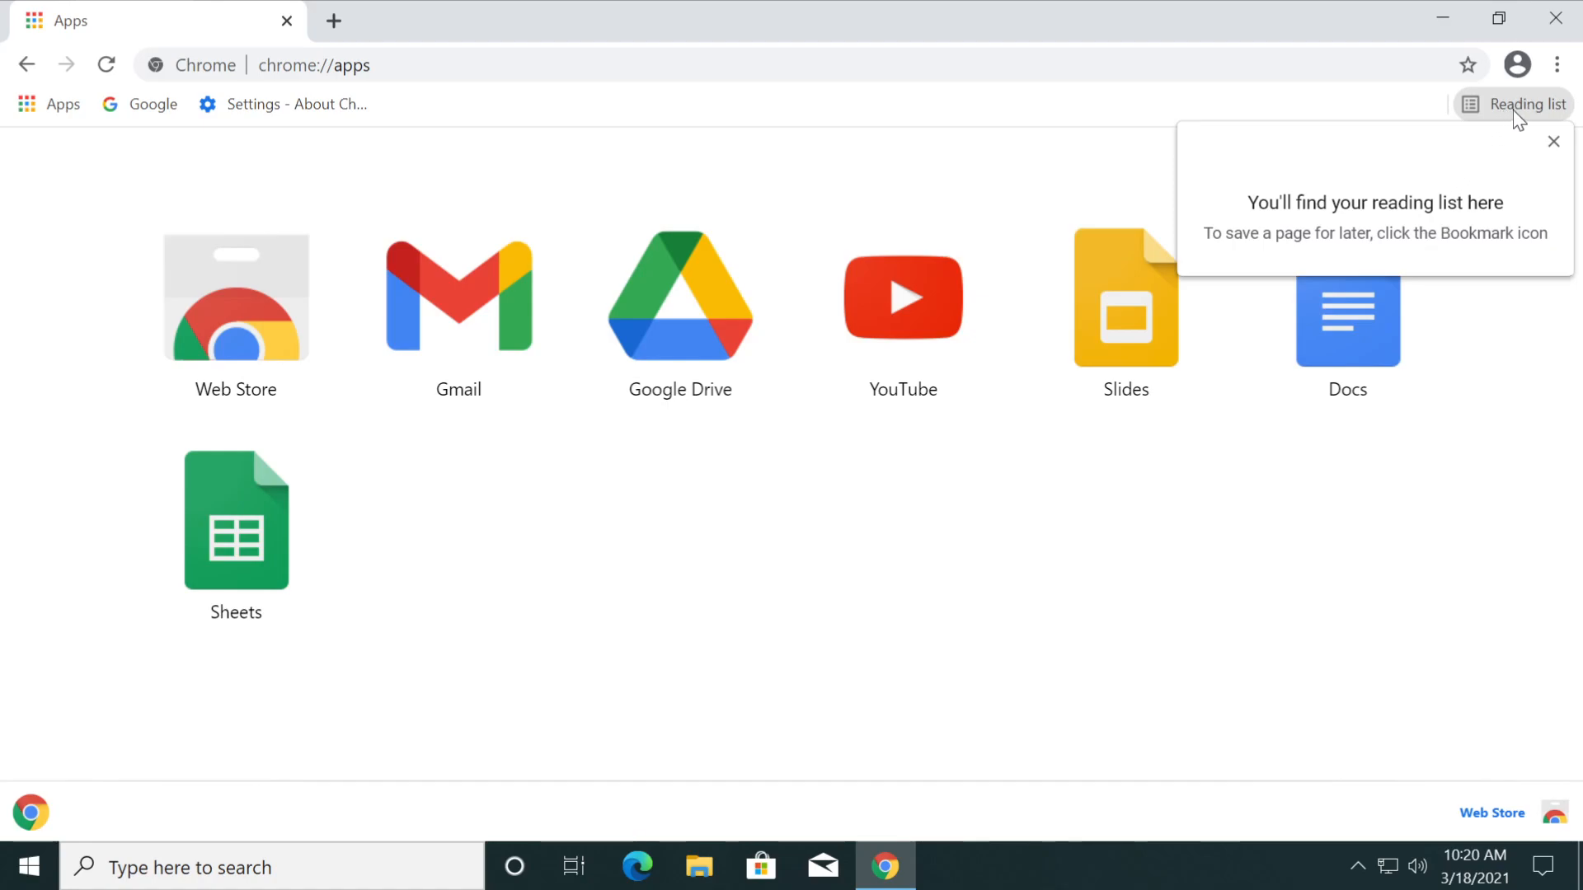
pyautogui.moveTo(977, 142)
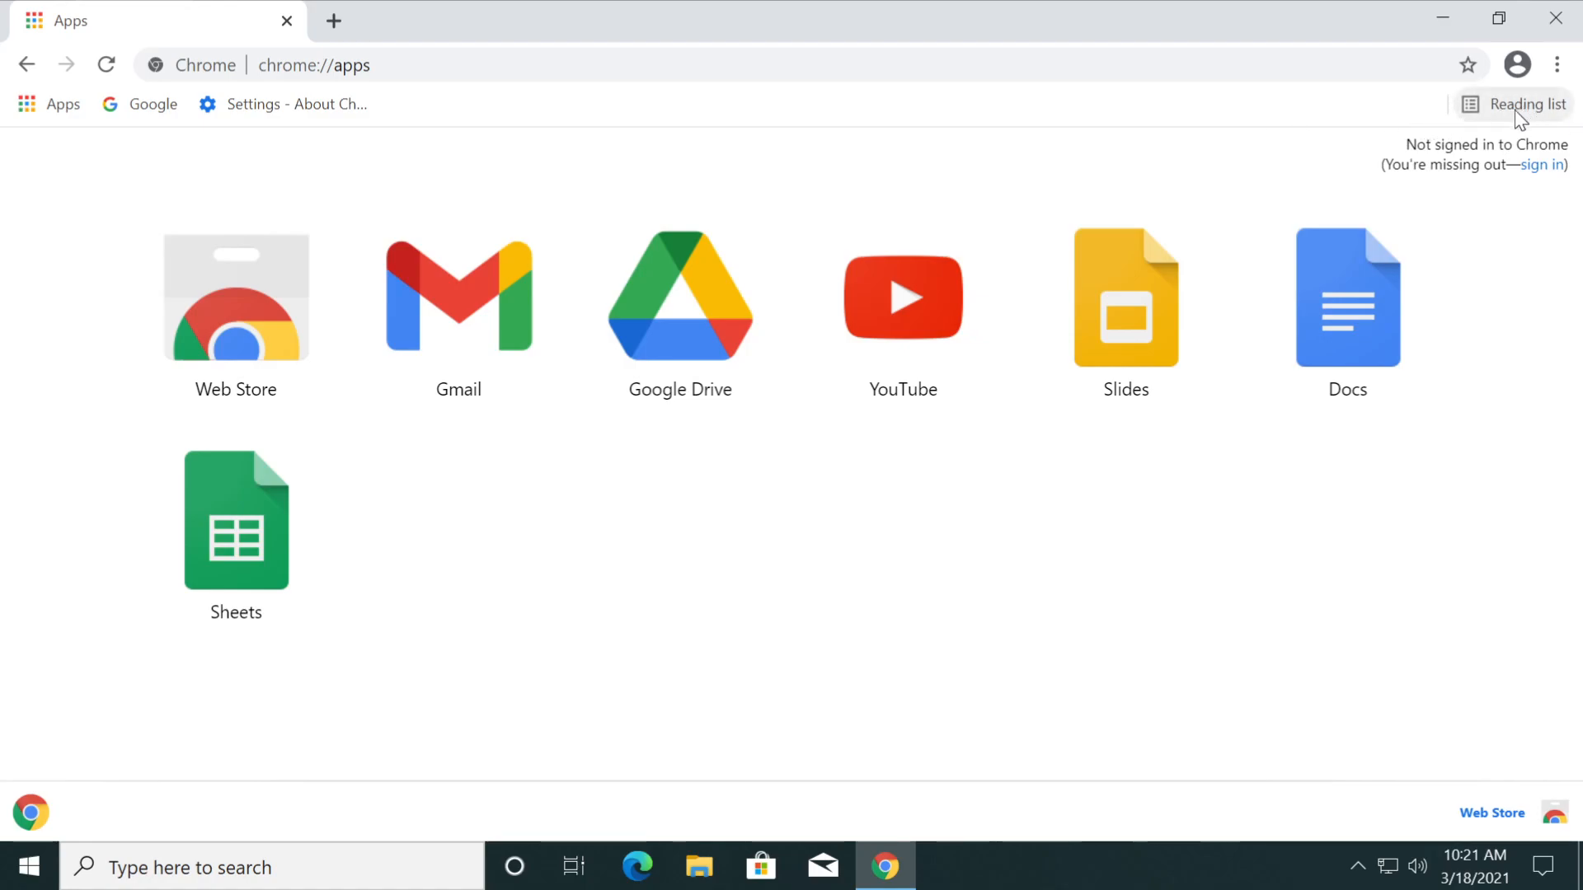
pyautogui.click(314, 65)
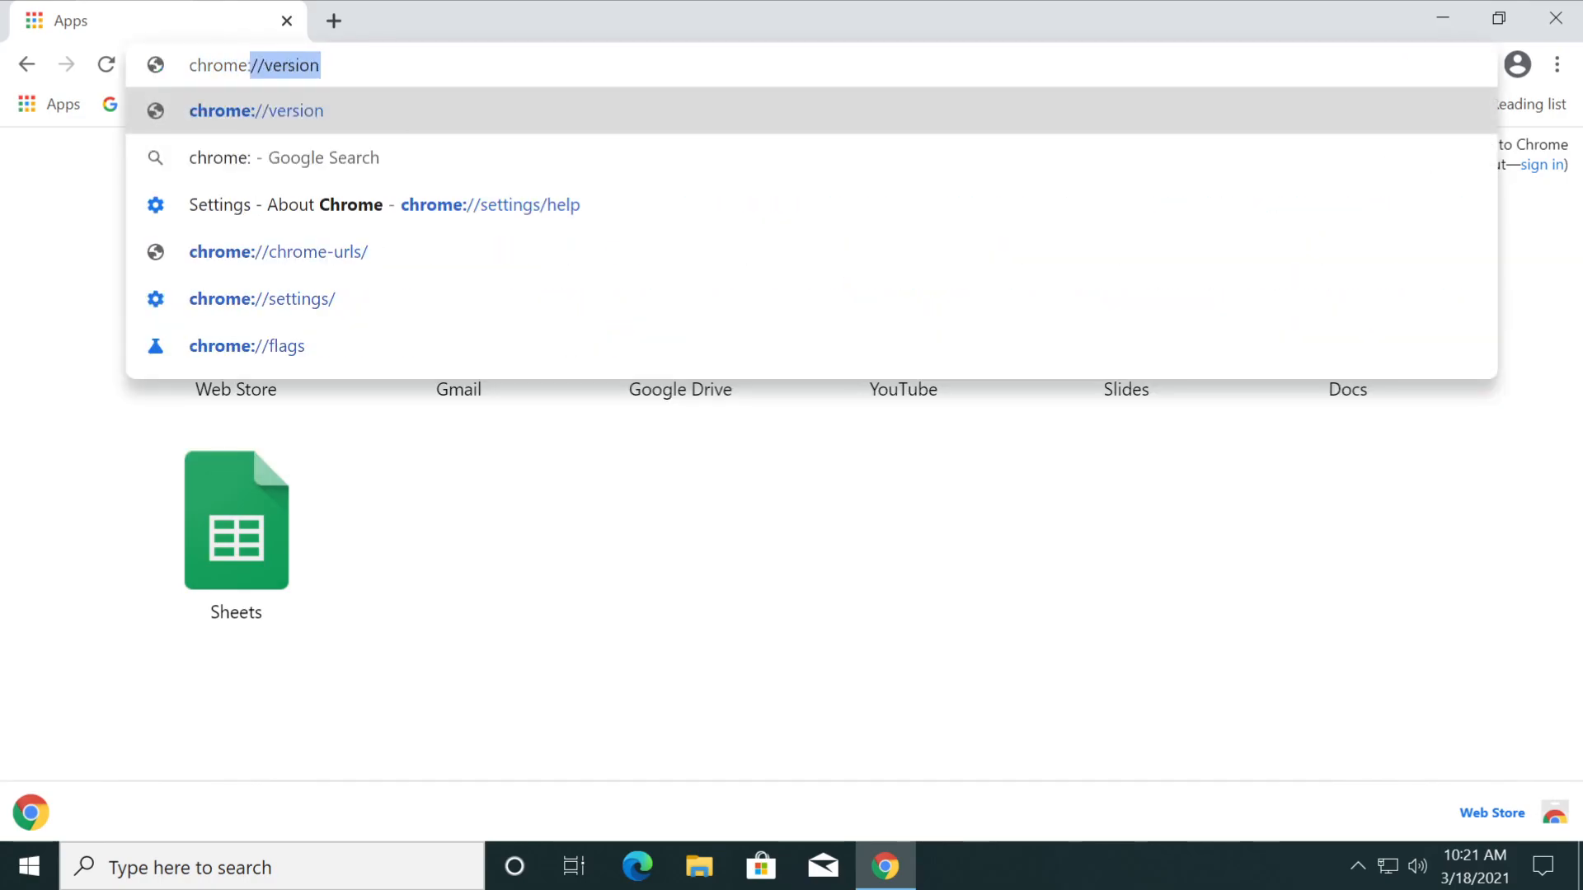
pyautogui.click(247, 346)
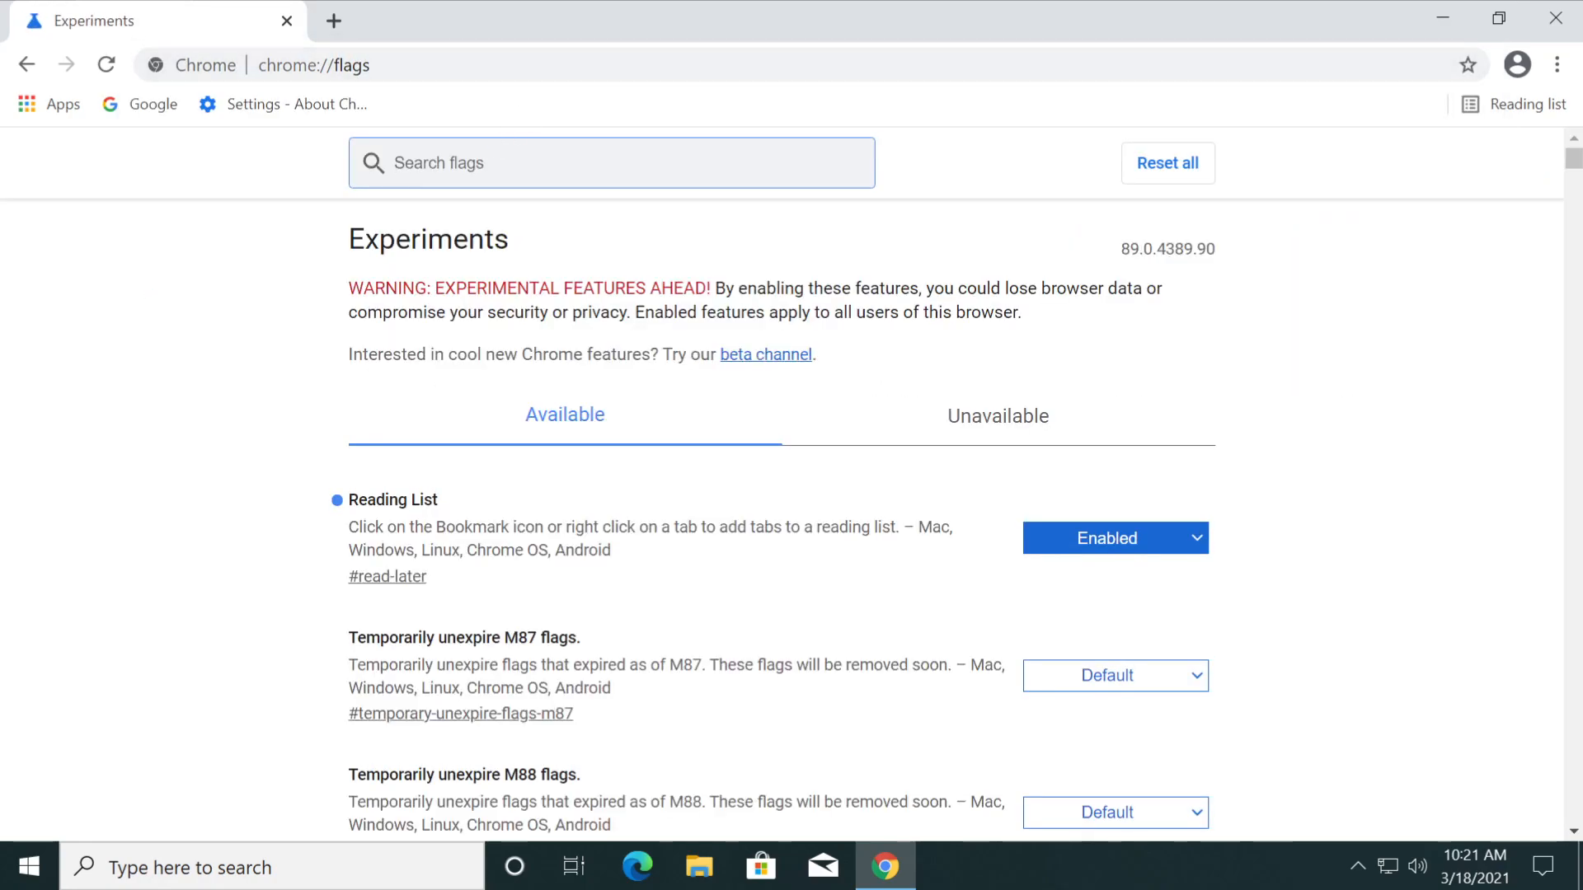
pyautogui.write('read')
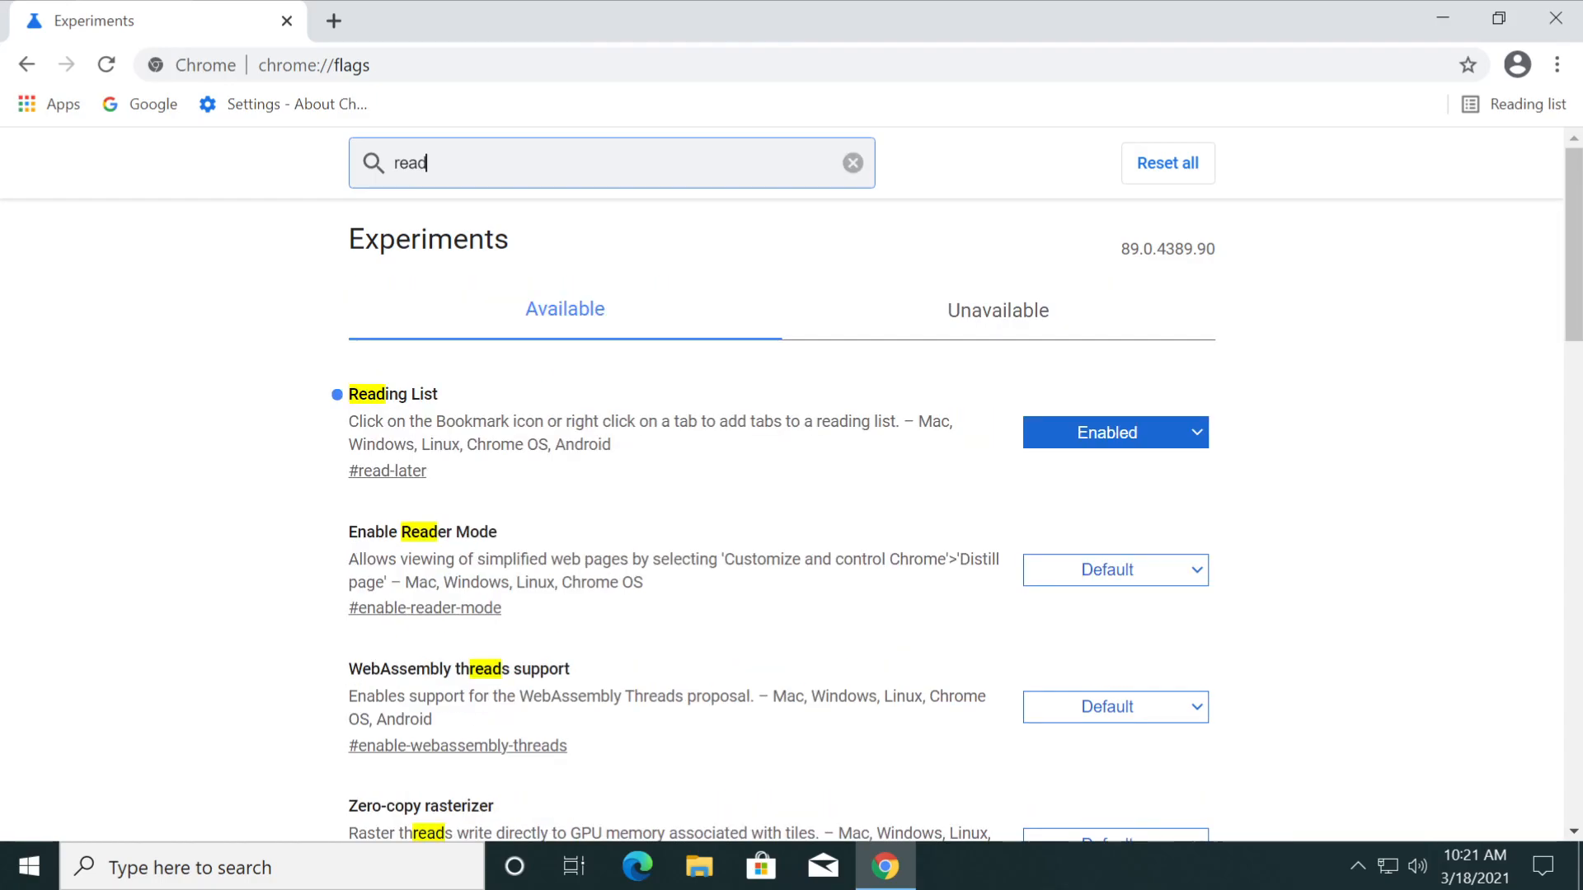
pyautogui.write('ing')
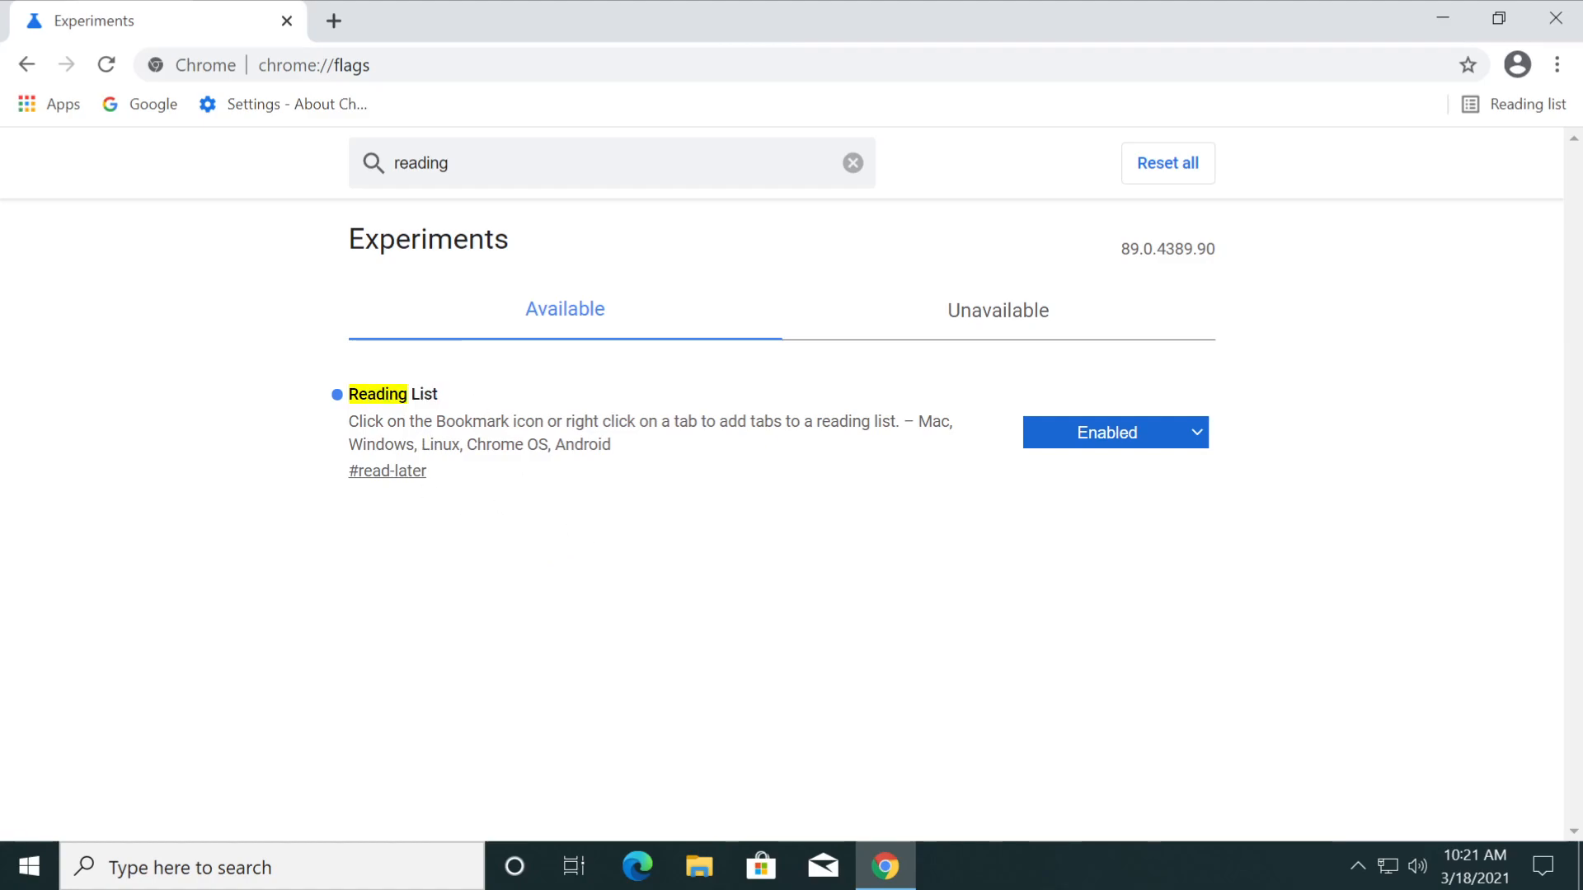
pyautogui.moveTo(851, 450)
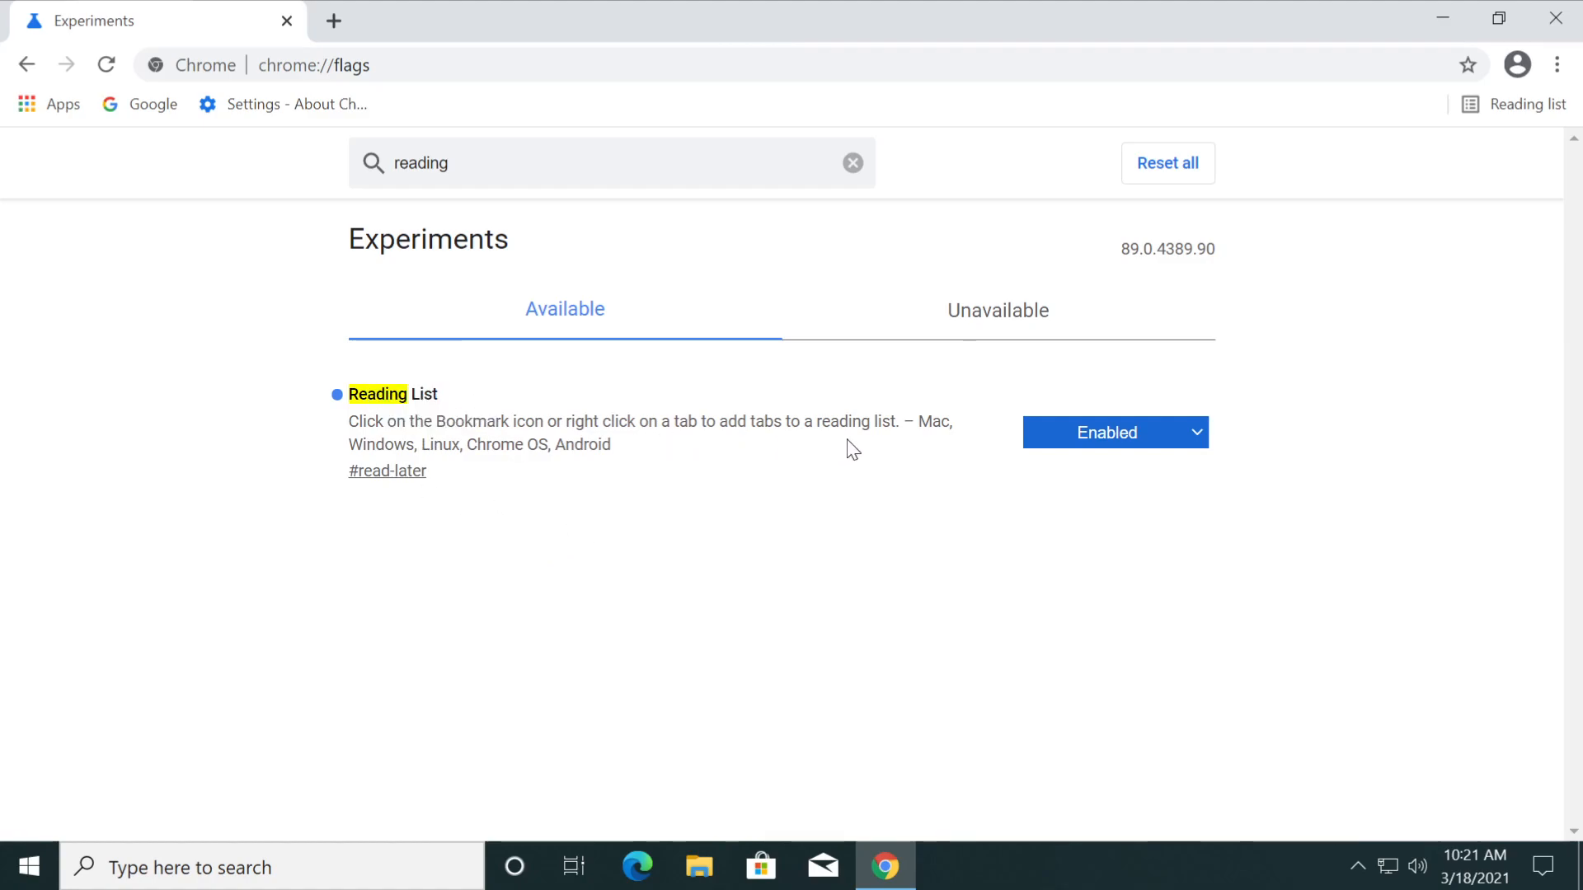
# - Set Reading List to Disabled, then relaunch Chrome from its desktop shortcut
pyautogui.click(1114, 432)
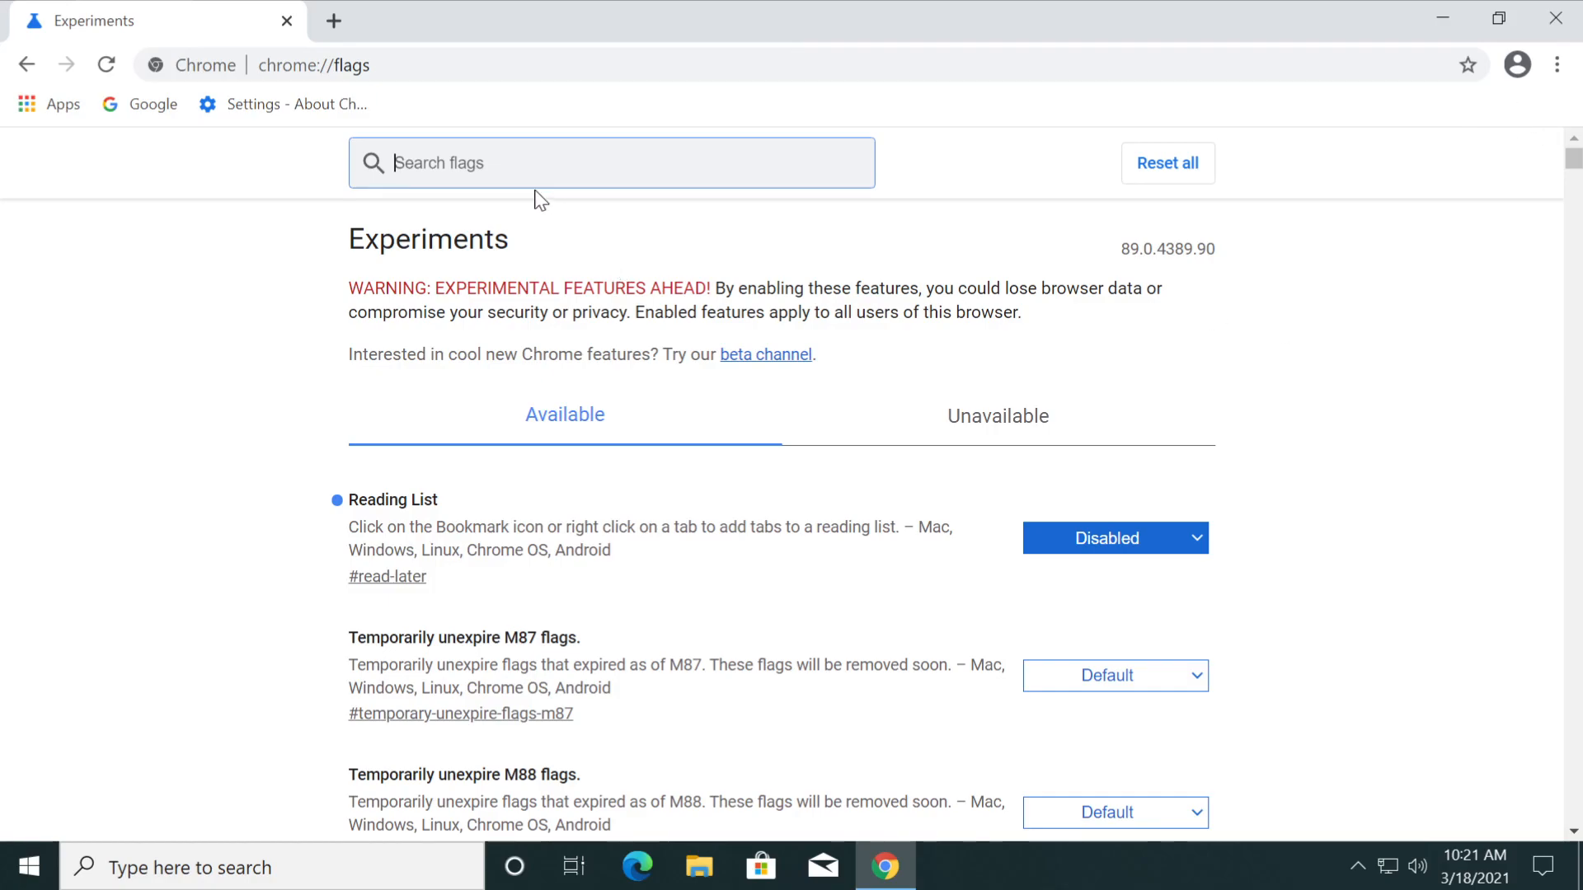
pyautogui.write('read')
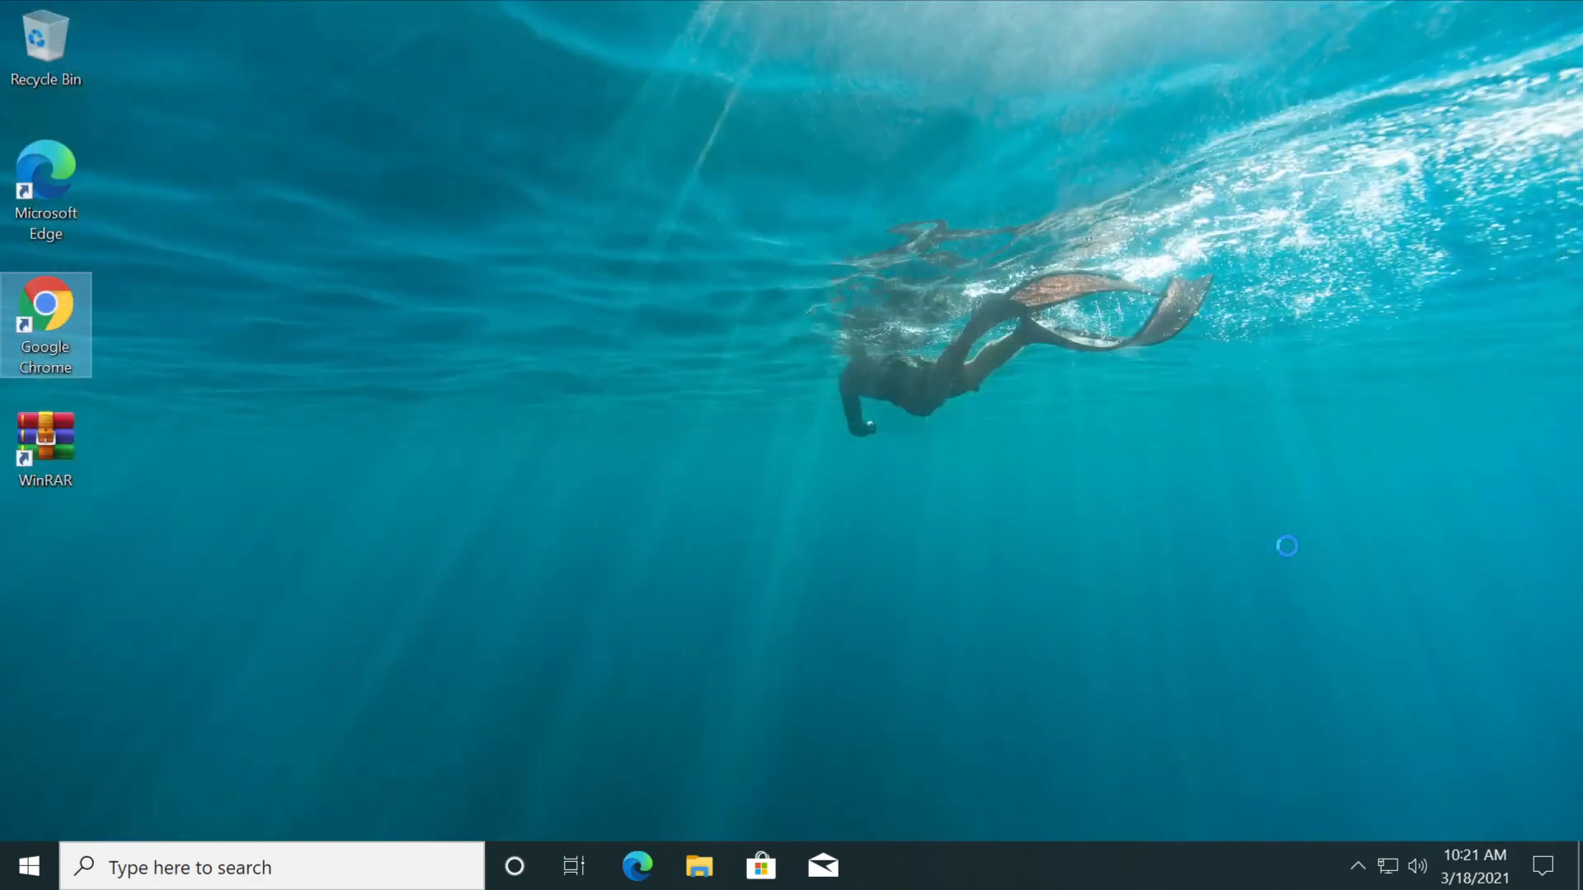
pyautogui.doubleClick(46, 298)
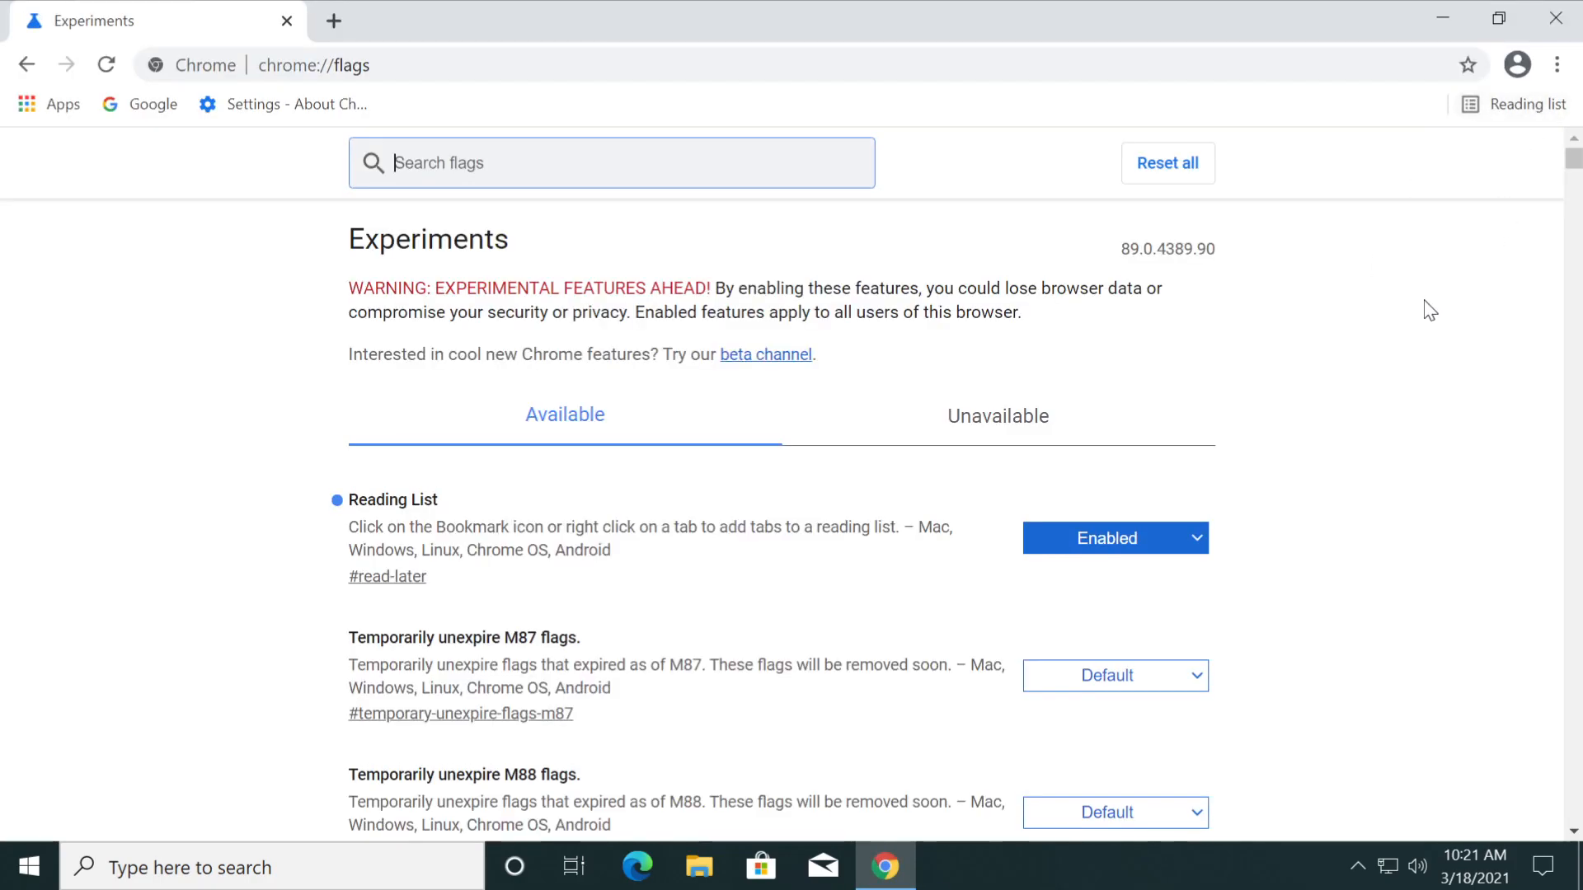
pyautogui.moveTo(1493, 199)
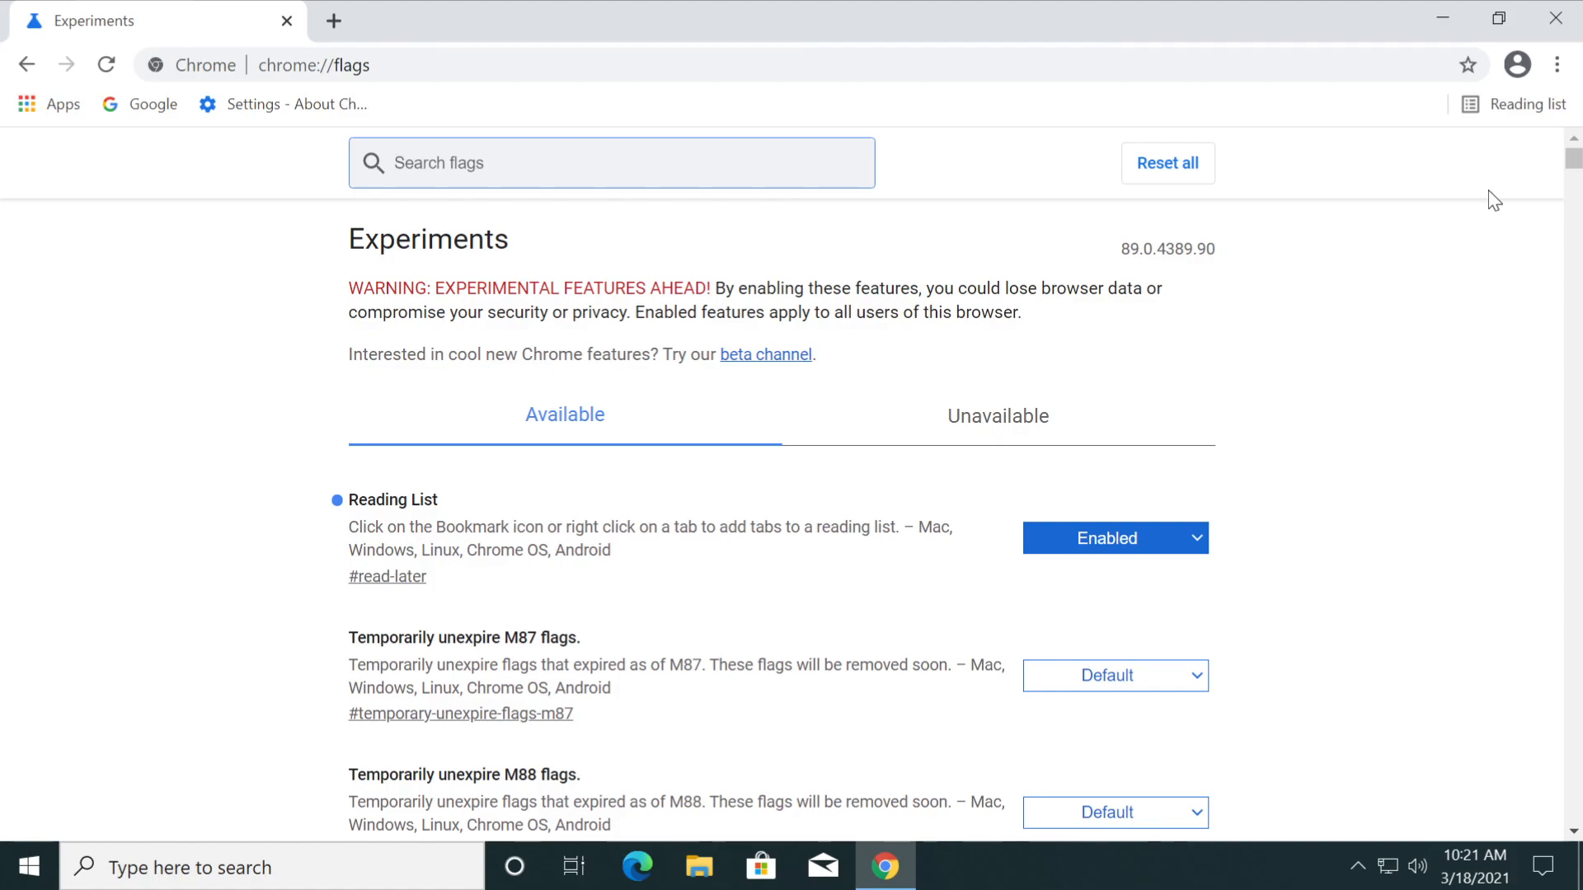